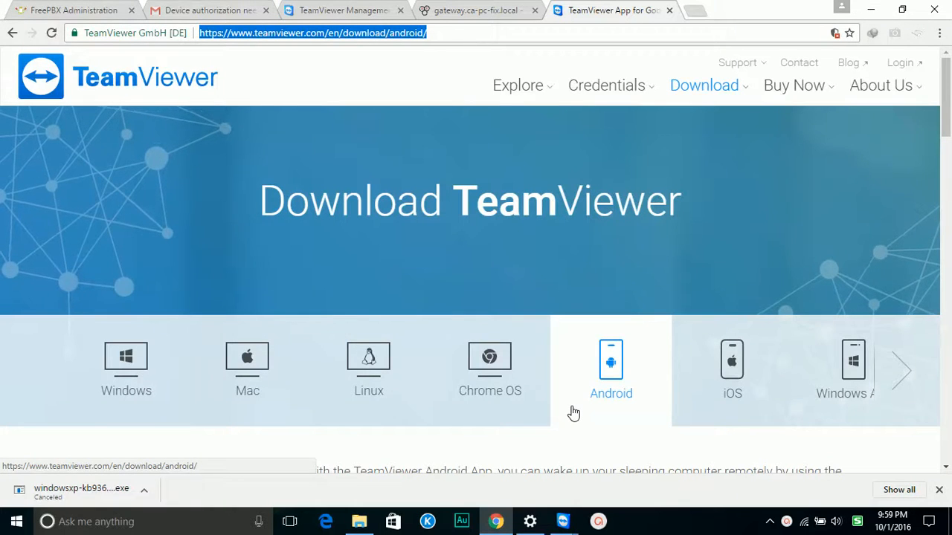
mouse_move(566, 404)
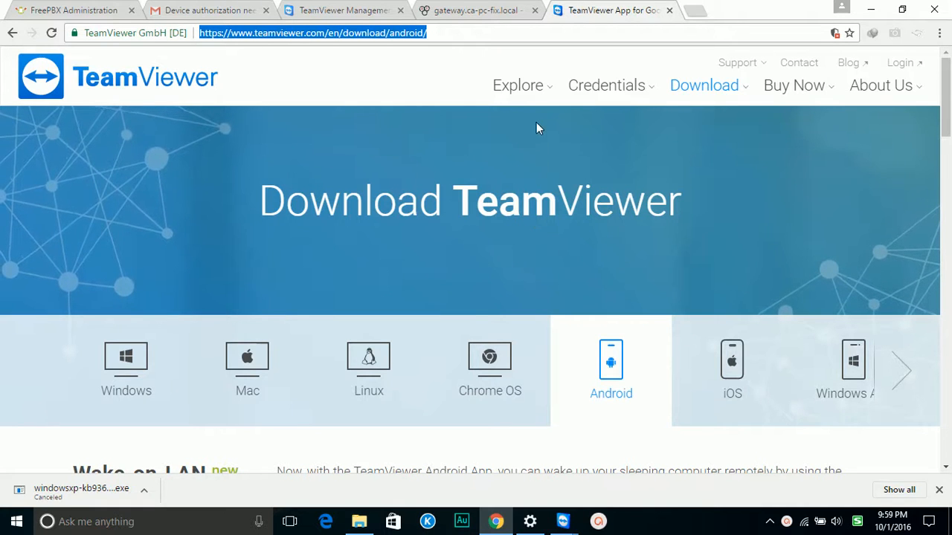
Leave a new empty Chrome tab open and return to the TeamViewer Android download page.
click(717, 10)
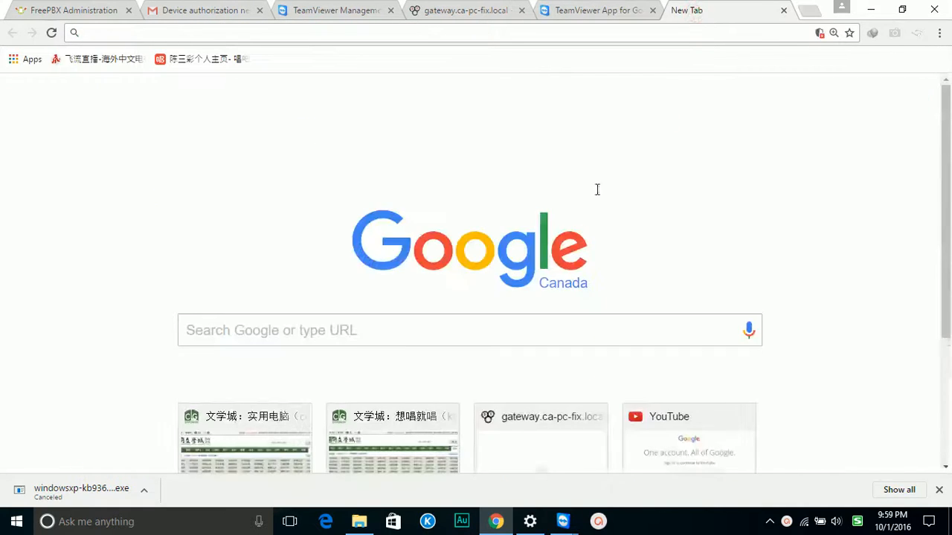
click(16, 521)
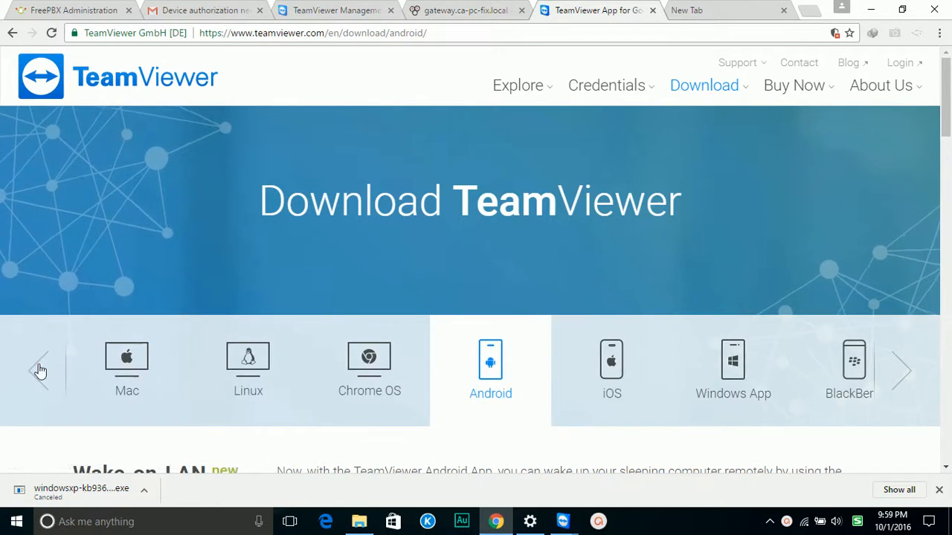
Scroll the Android page down to Additional Downloads listing QuickSupport and TeamViewer Host.
scroll(down, 3)
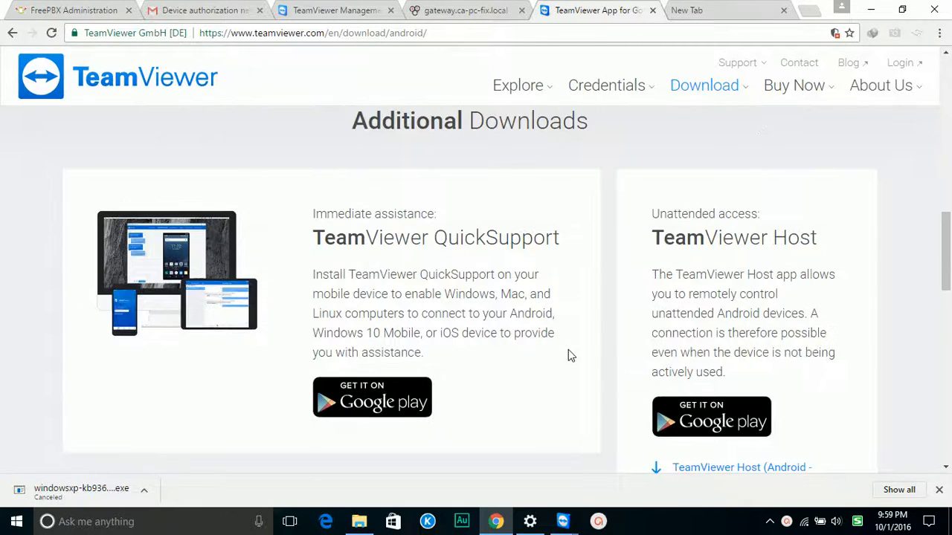
mouse_move(146, 259)
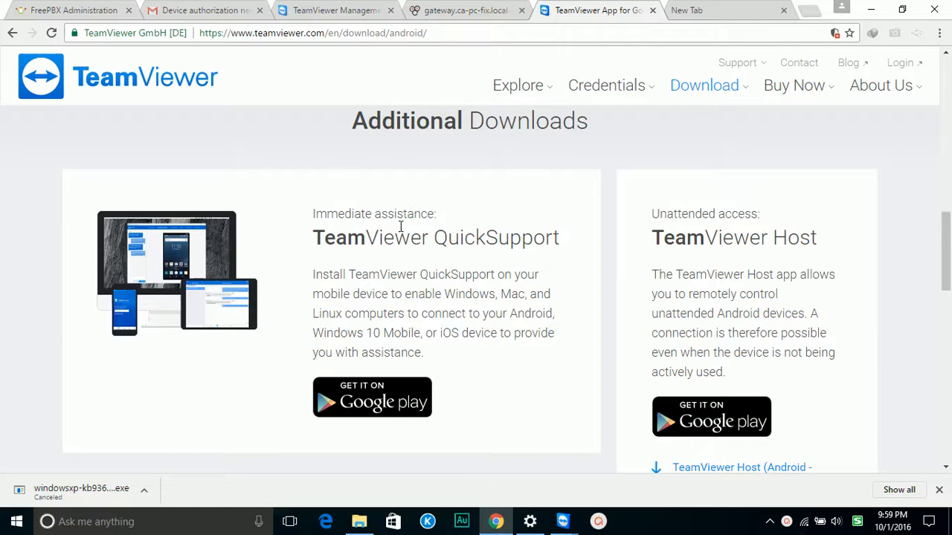
double_click(478, 238)
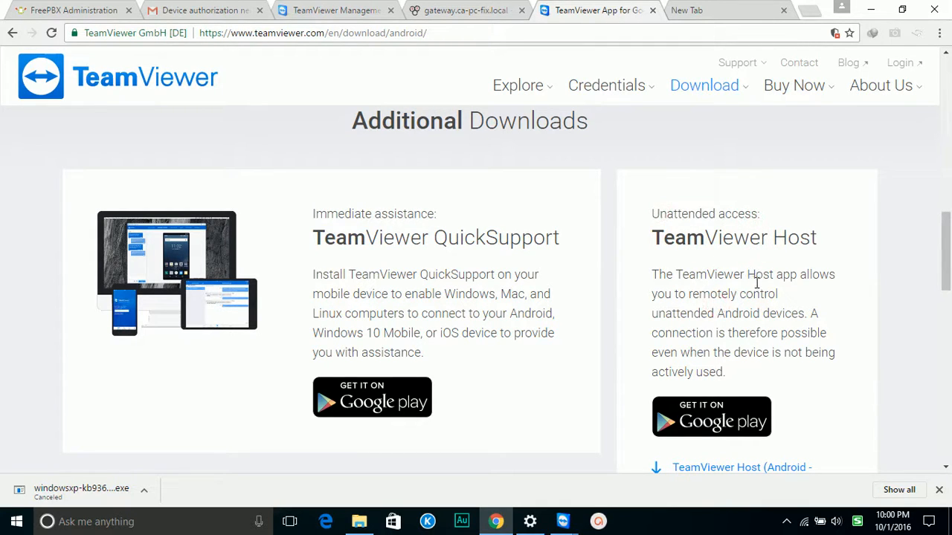
mouse_move(488, 267)
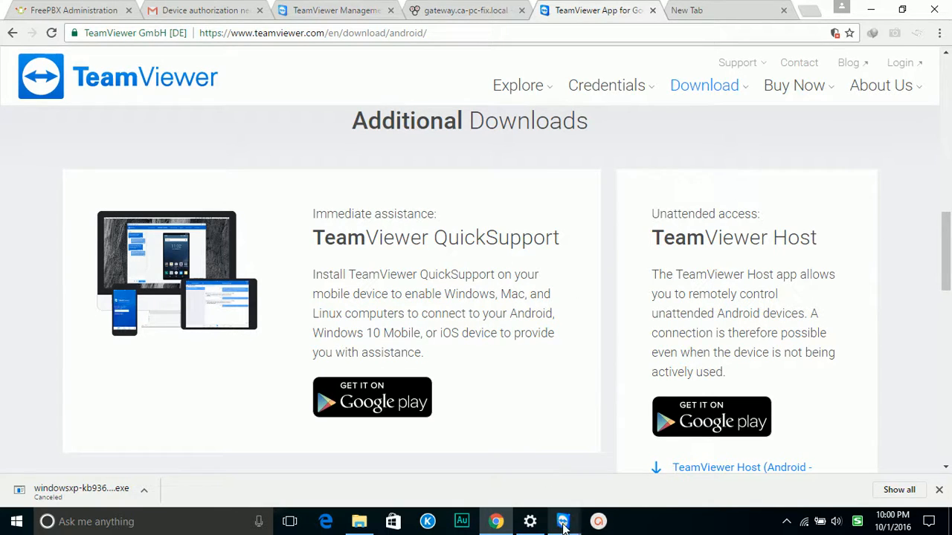
Switch to the phone's remote session and show its Play Store results for "teamviewer".
click(562, 521)
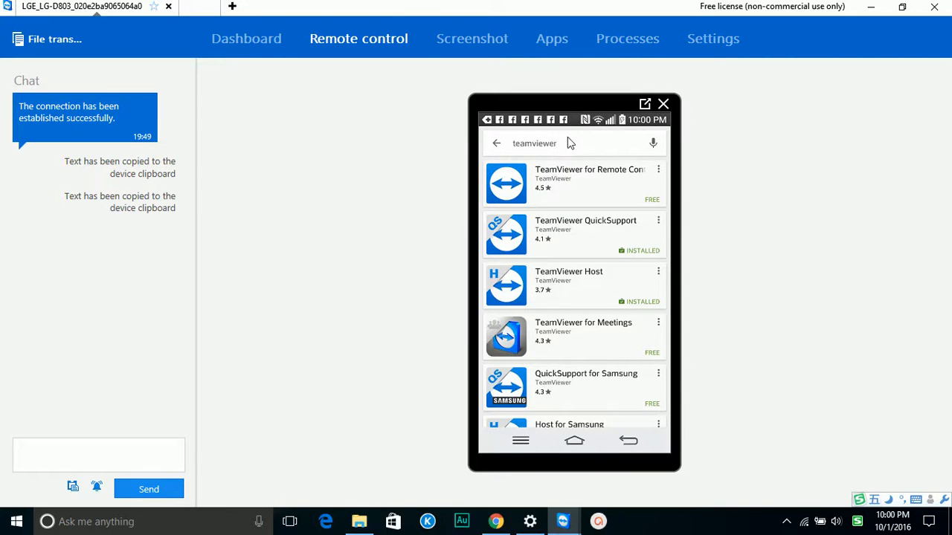
click(586, 235)
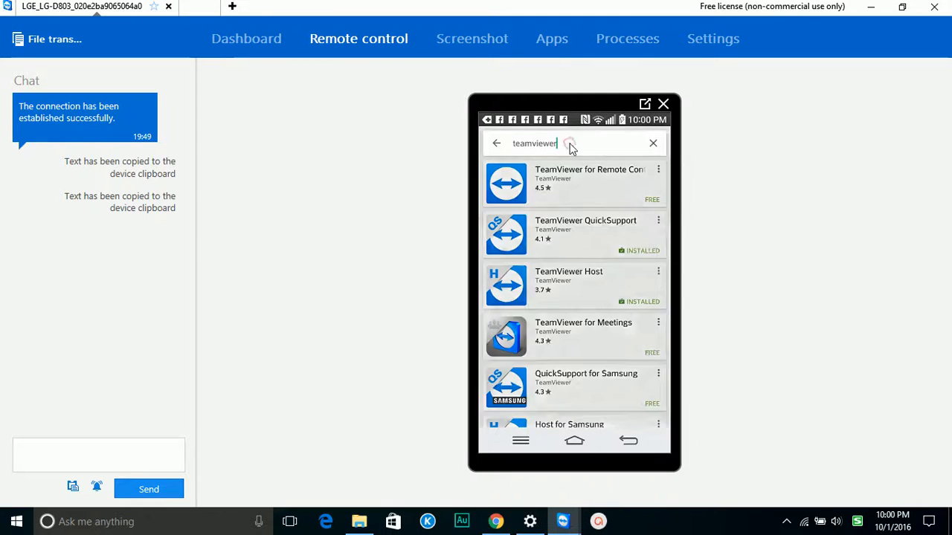
click(535, 143)
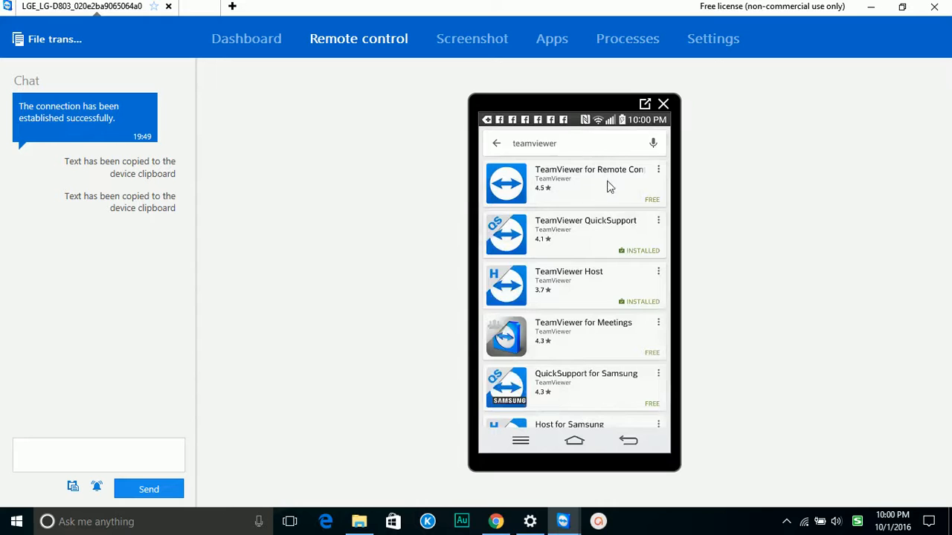
mouse_move(618, 231)
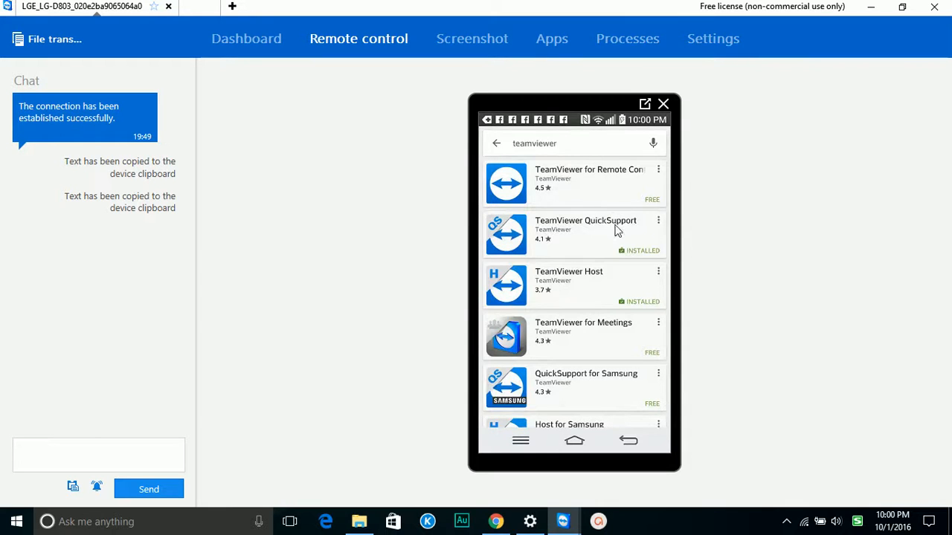
click(619, 269)
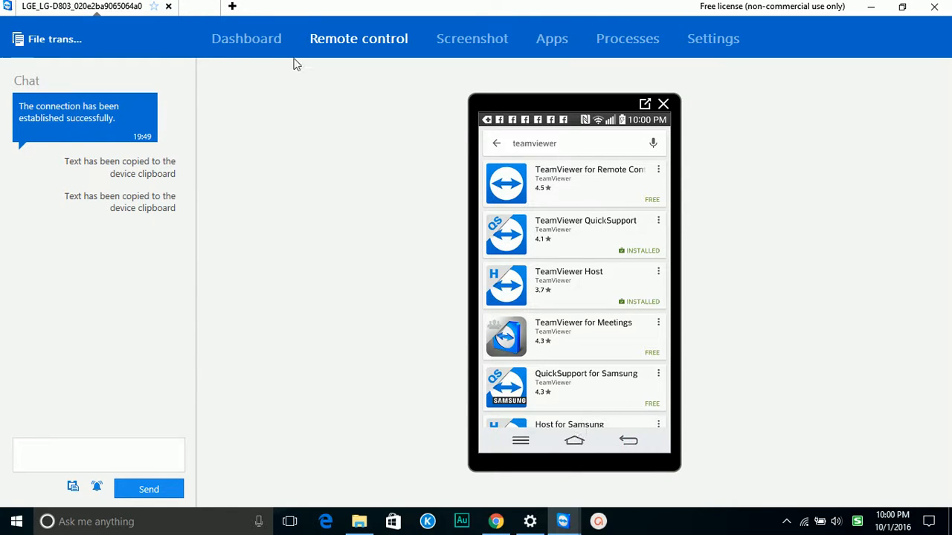
View the phone's Dashboard overview, then return to Remote control of its home screen.
click(247, 39)
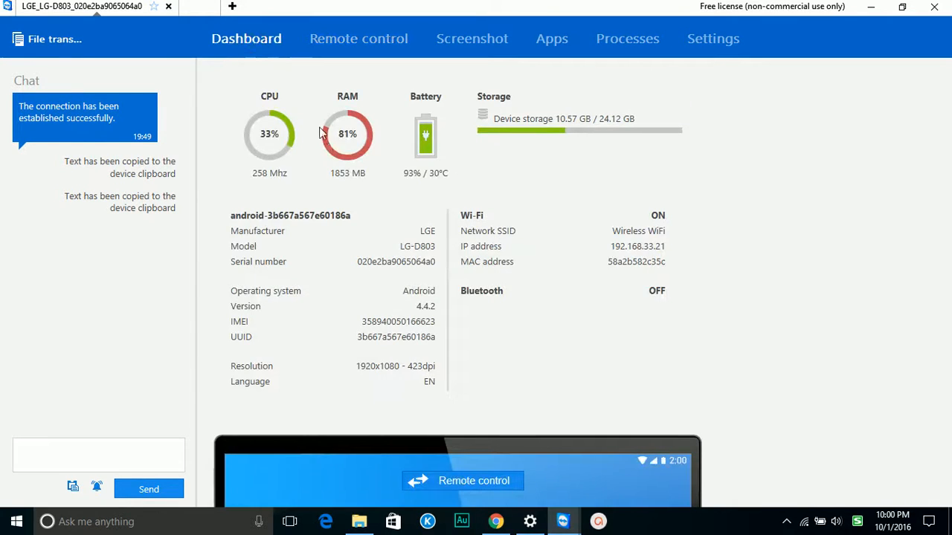
mouse_move(482, 396)
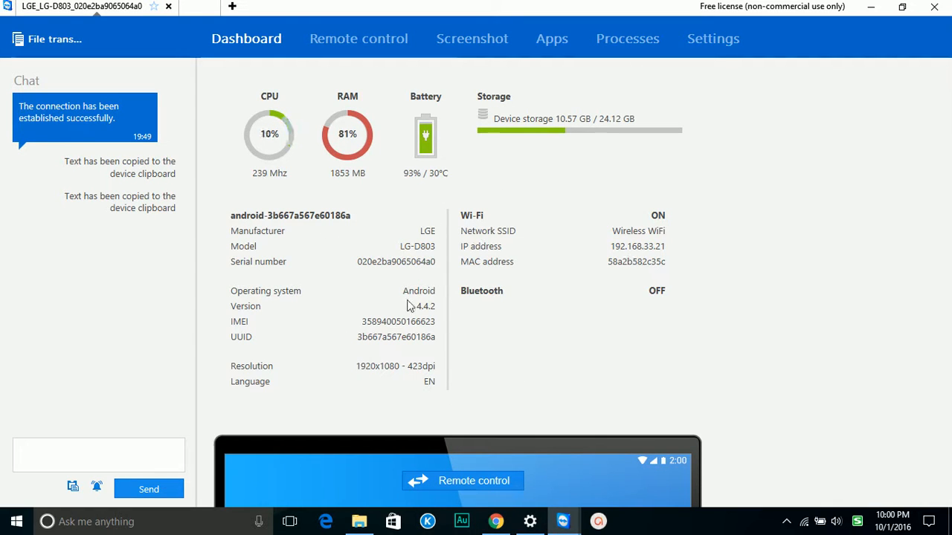
mouse_move(627, 250)
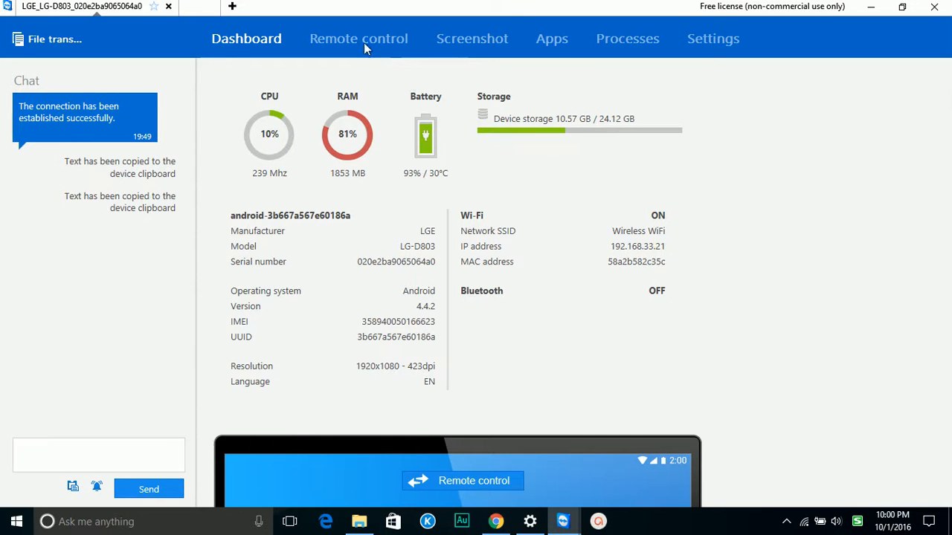
click(358, 39)
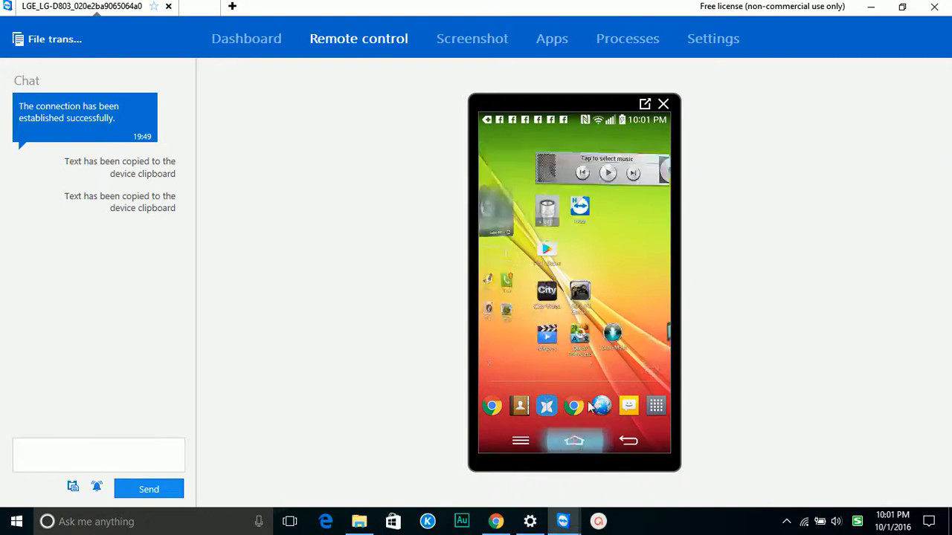
From the phone's home screen launch YouTube and play a video from the search results.
click(574, 440)
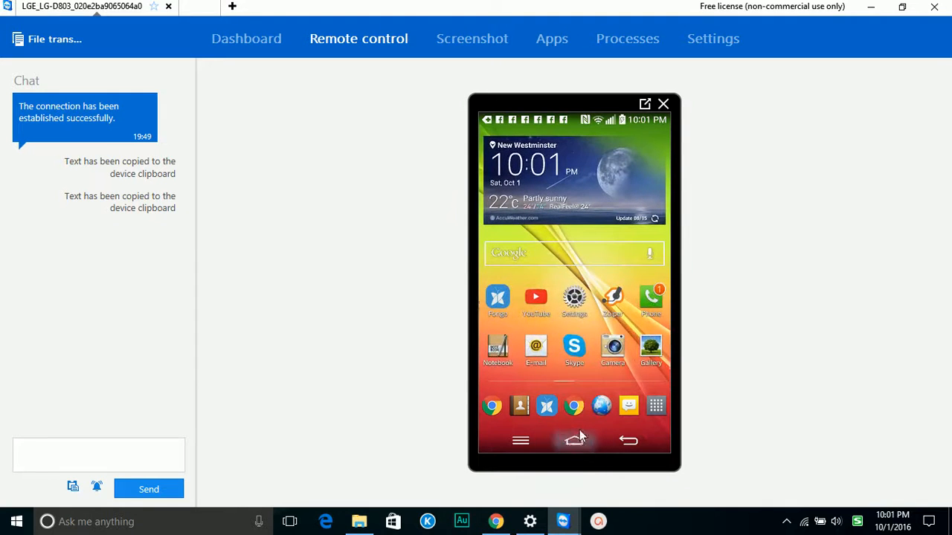
click(574, 297)
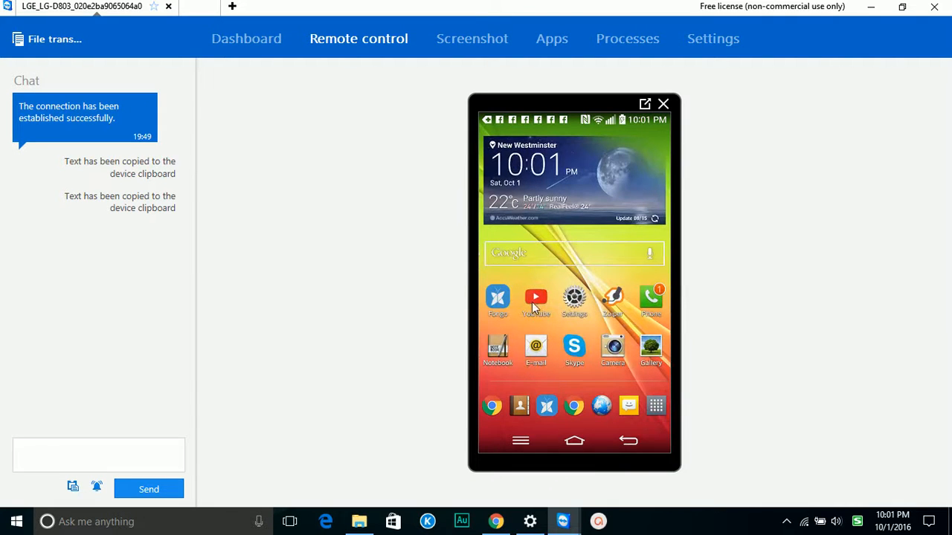
click(535, 298)
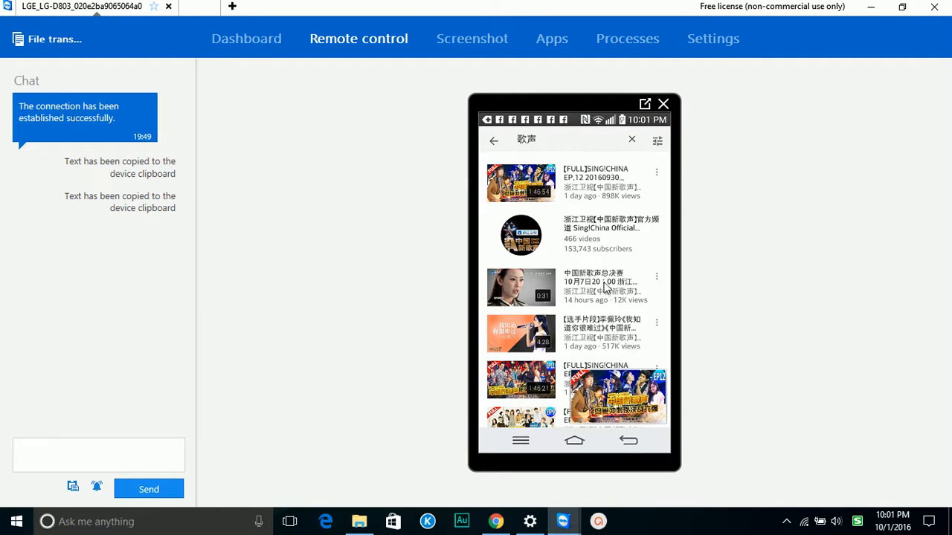
click(603, 287)
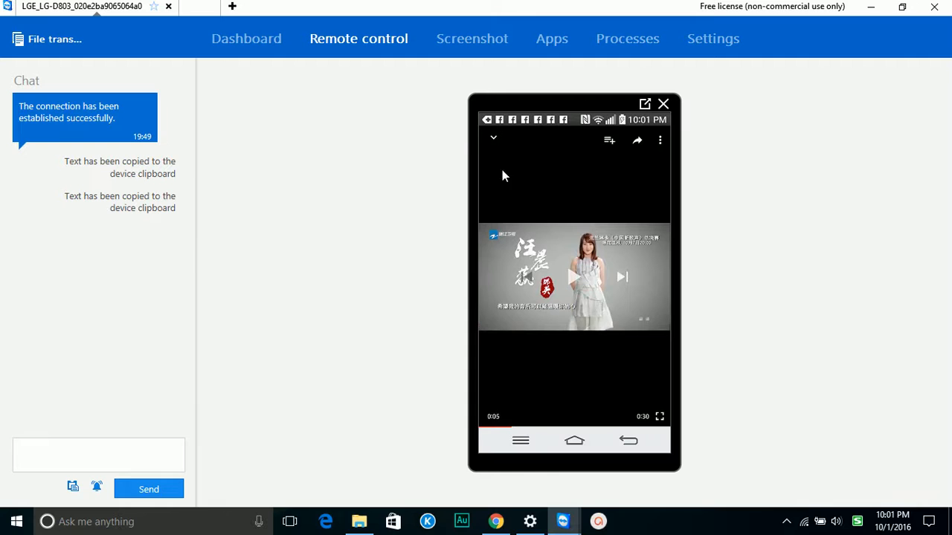
mouse_move(733, 294)
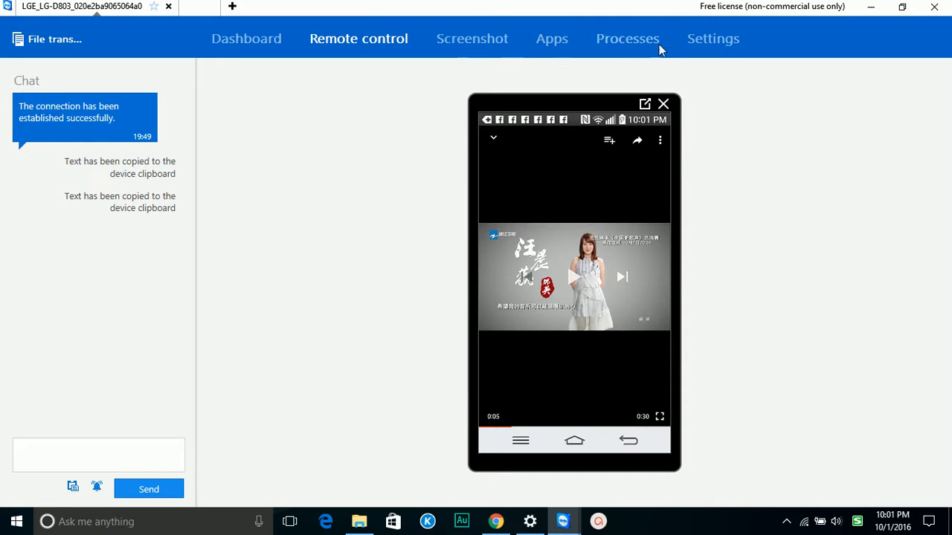
click(552, 39)
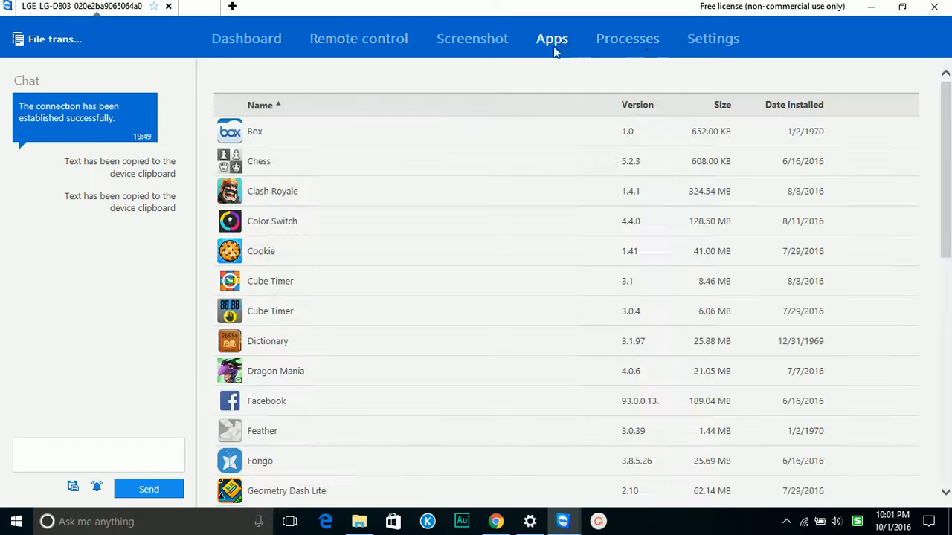
click(628, 39)
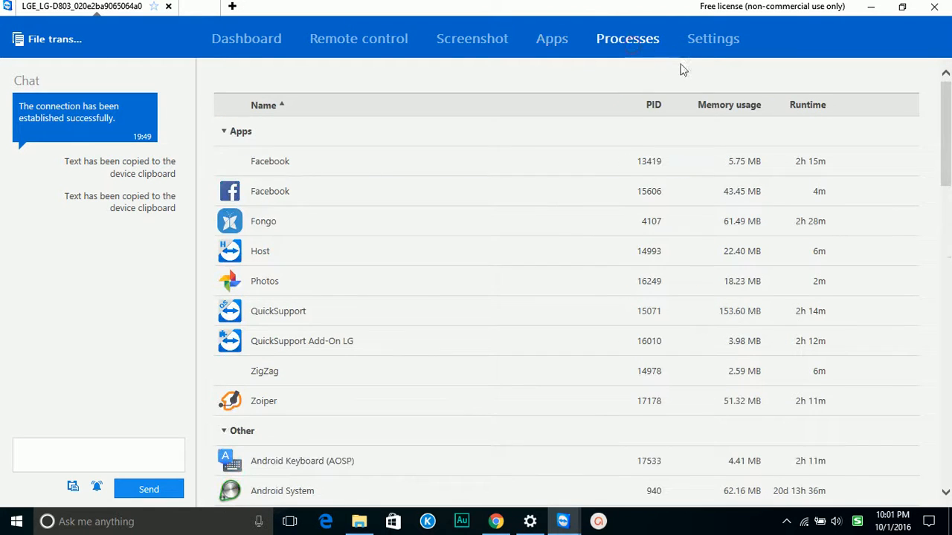
click(713, 39)
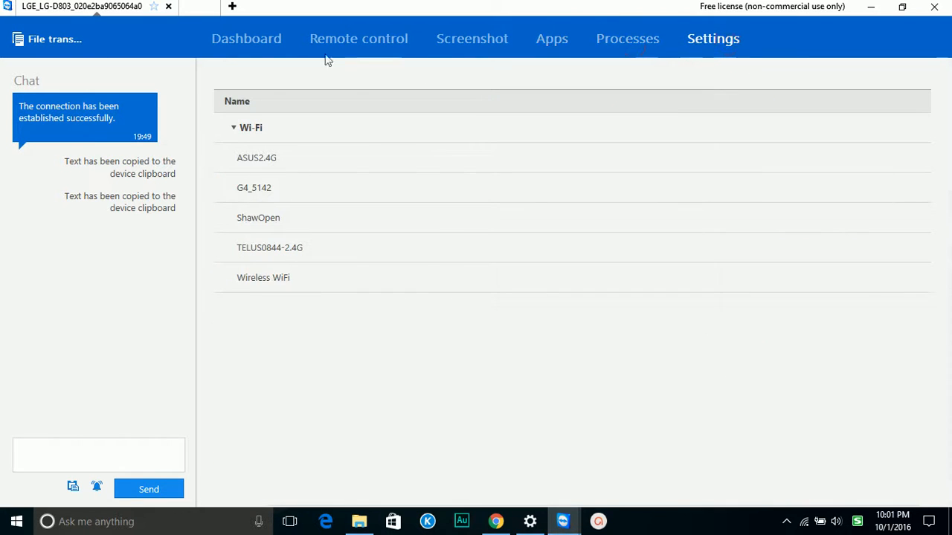
click(247, 38)
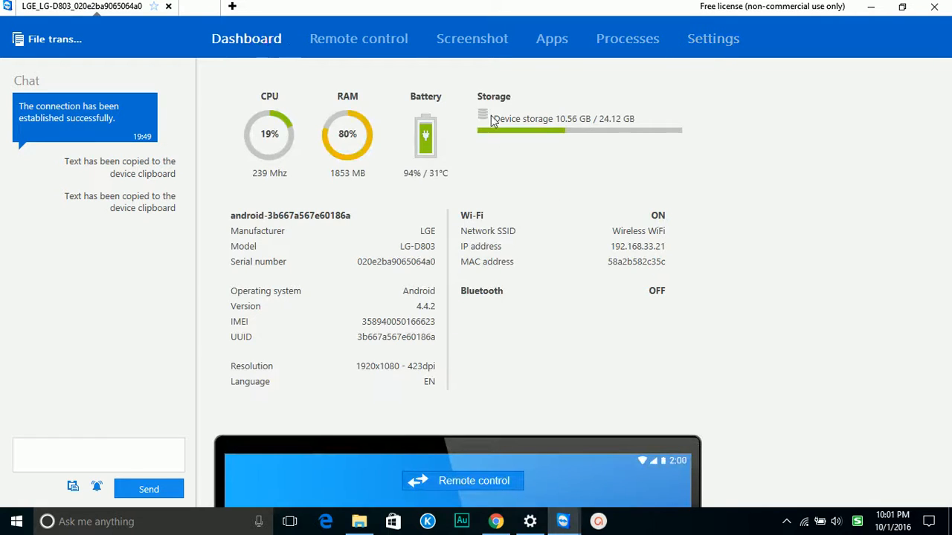
click(359, 38)
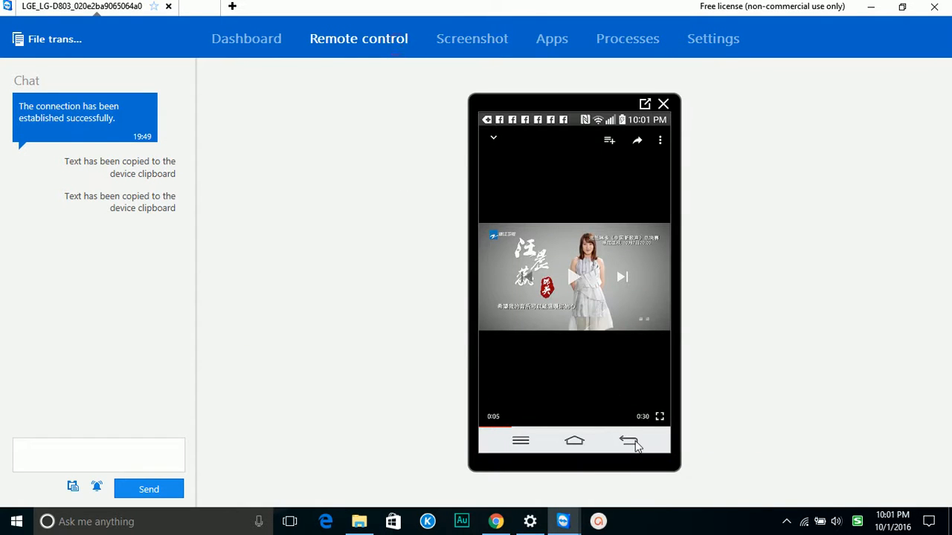
Back out of the video to the Play Store results and open the TeamViewer Host app page.
click(628, 440)
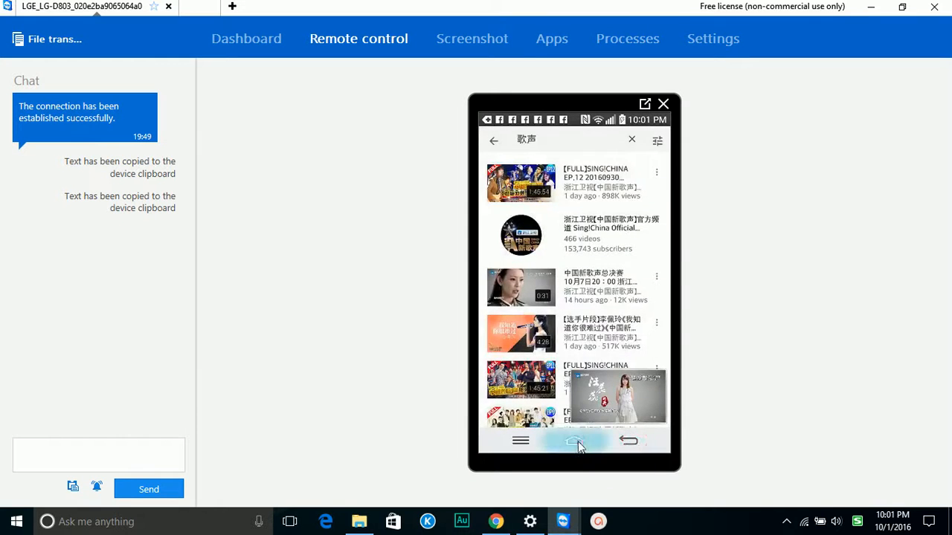
click(574, 440)
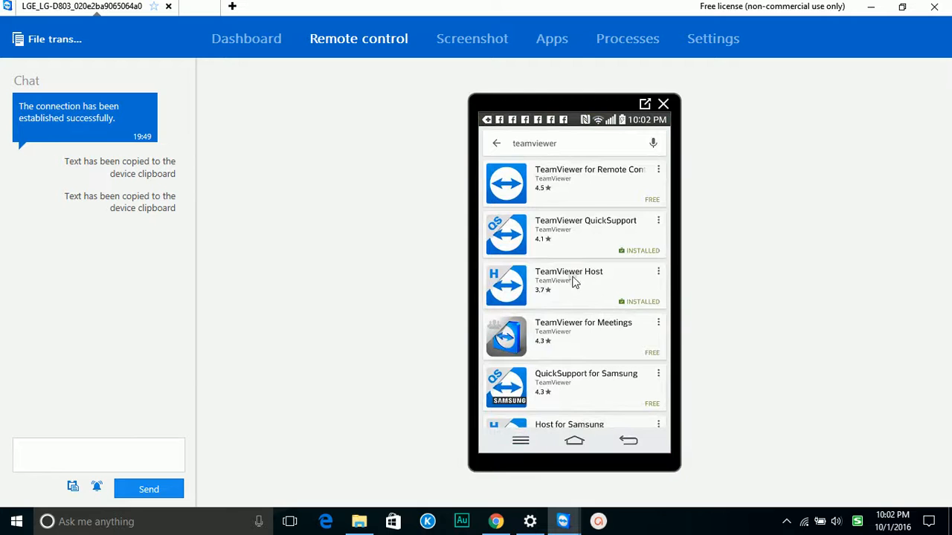
click(568, 285)
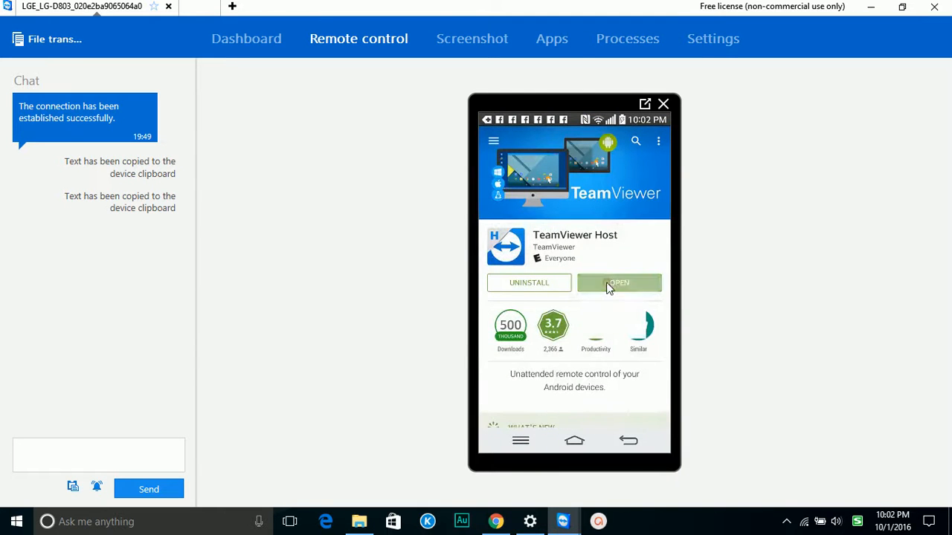